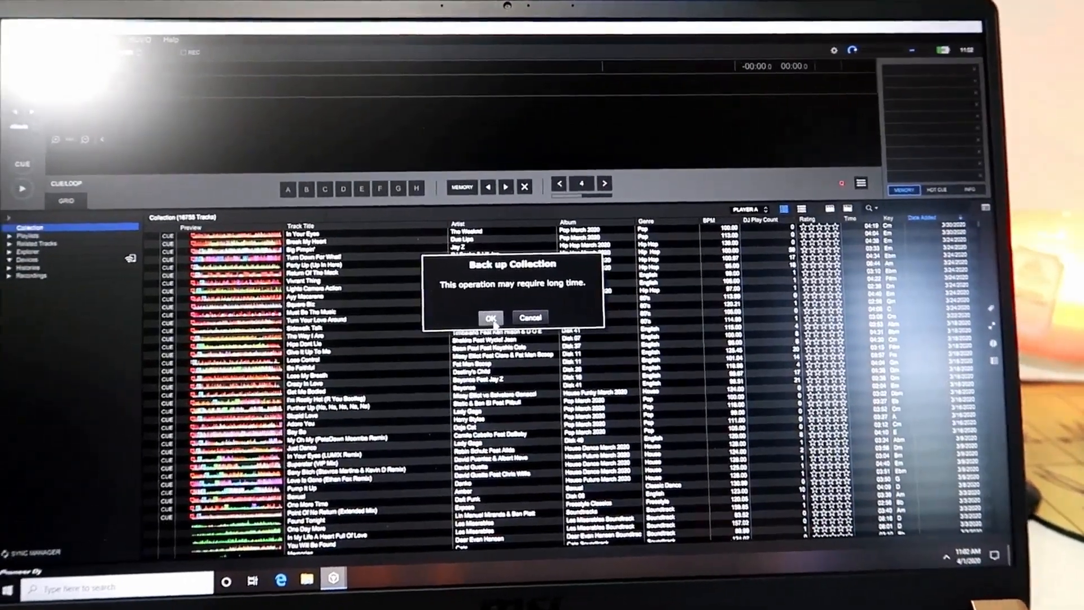
# Step: Back up the library without music files as rekordbox_bak_20200401 in Documents
pyautogui.click(492, 317)
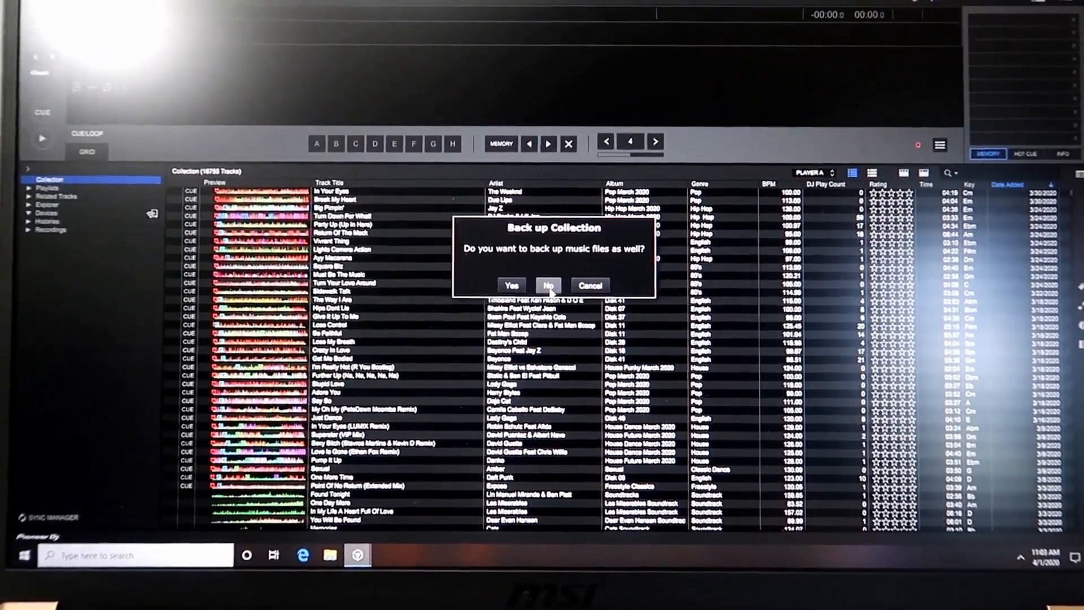
pyautogui.click(549, 285)
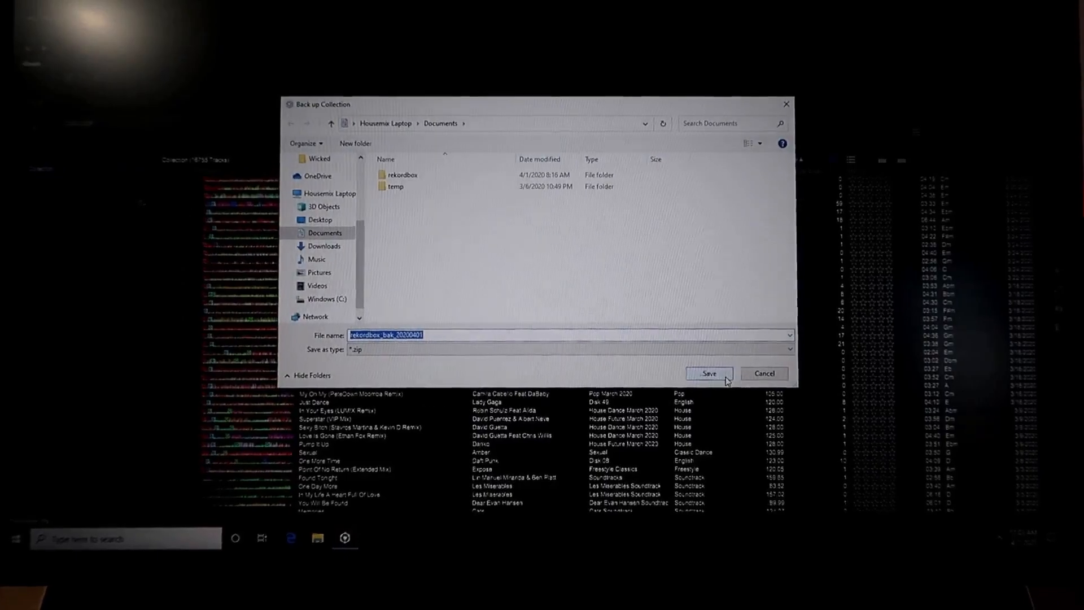
pyautogui.click(708, 373)
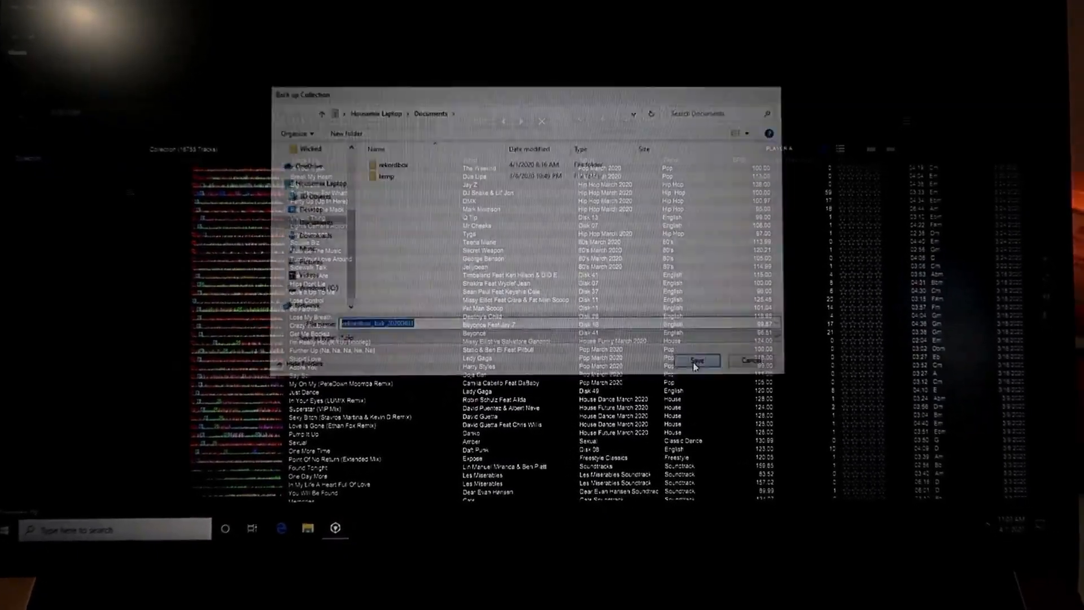
pyautogui.click(698, 360)
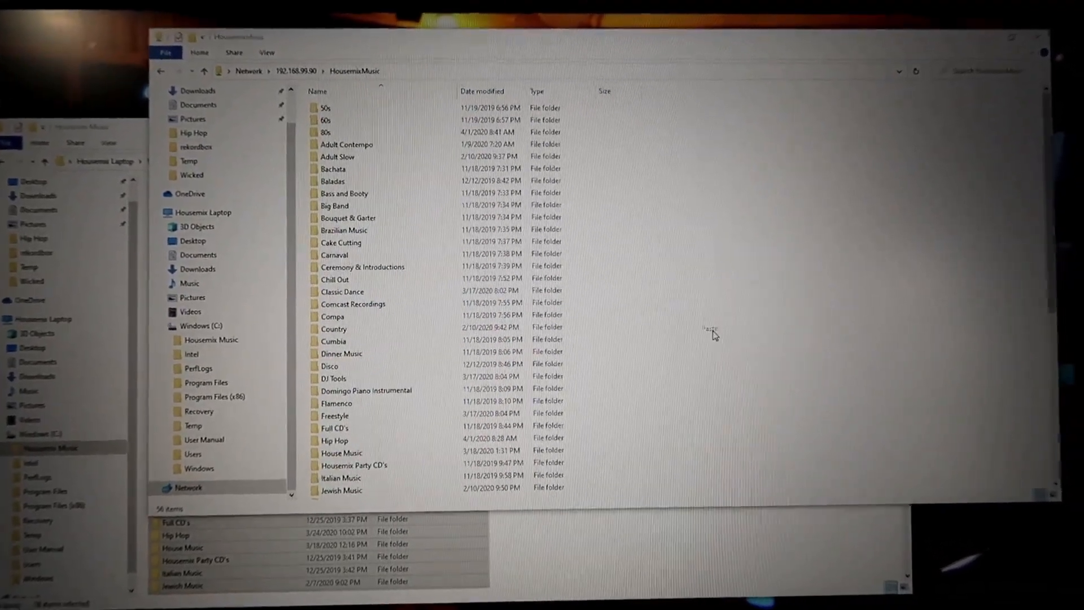
# Step: Select all the HousemixMusic genre folders in File Explorer
pyautogui.press('ctrl+a')
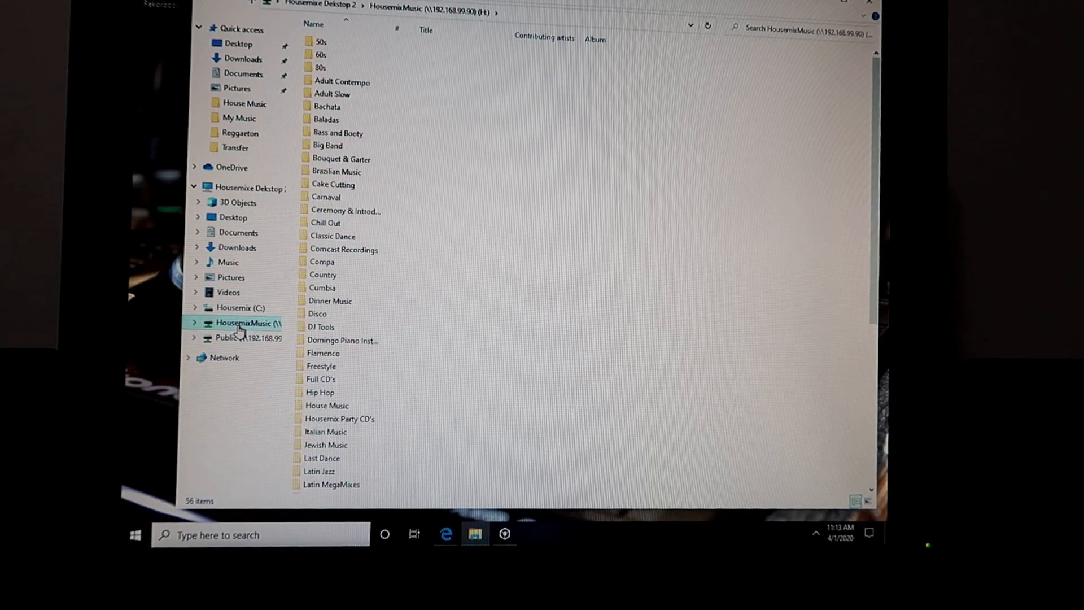
# Step: Copy the rekordbox_bak_20200401 zip from Public > Shared Music
pyautogui.rightClick(339, 68)
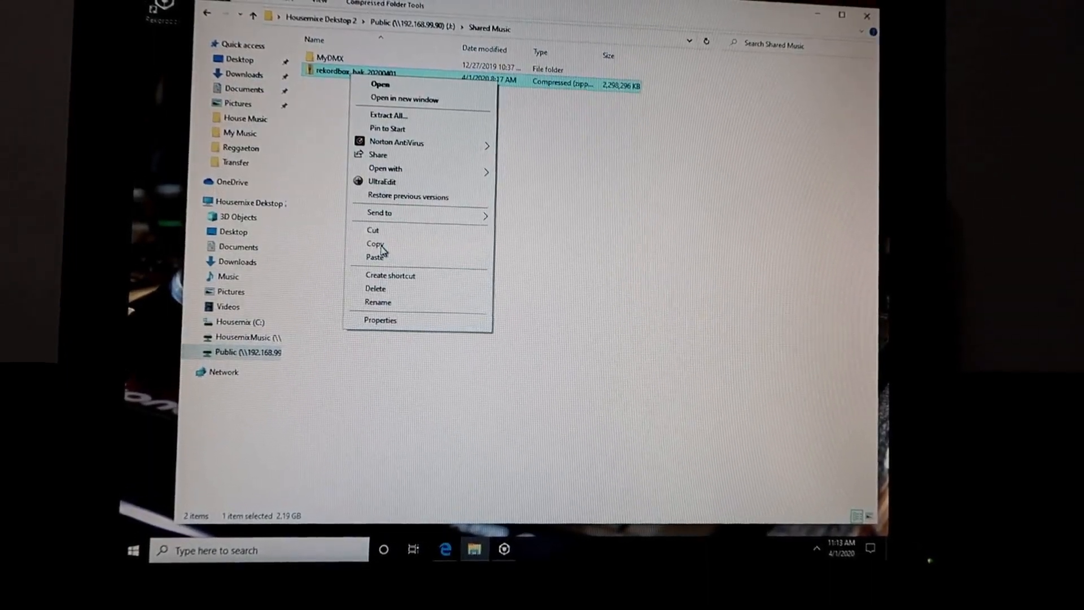
pyautogui.click(239, 246)
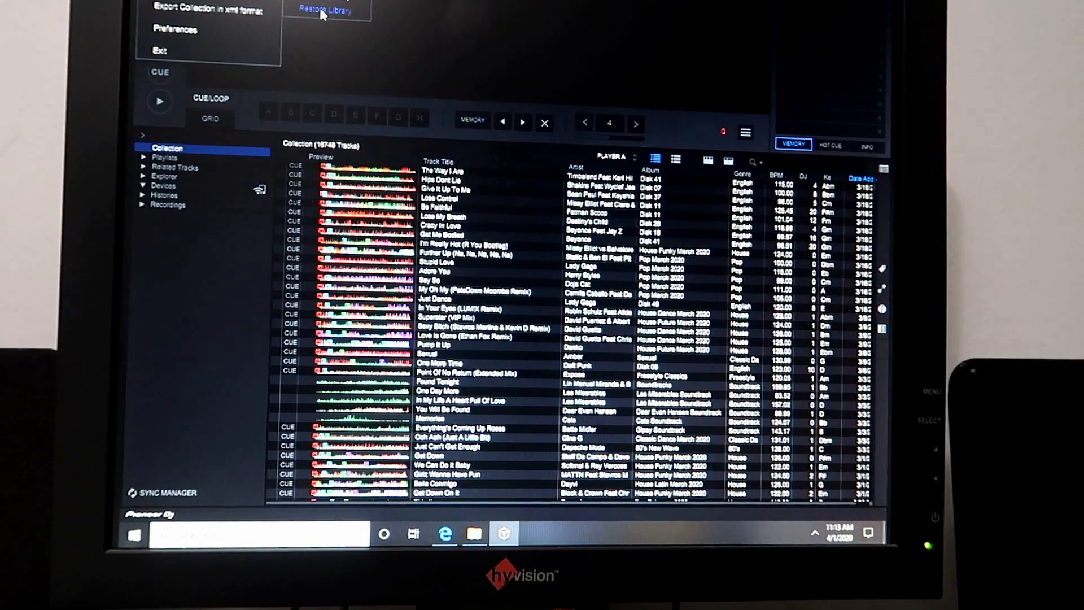
# Step: Restore the collection from the backup, confirming the library overwrite
pyautogui.click(323, 9)
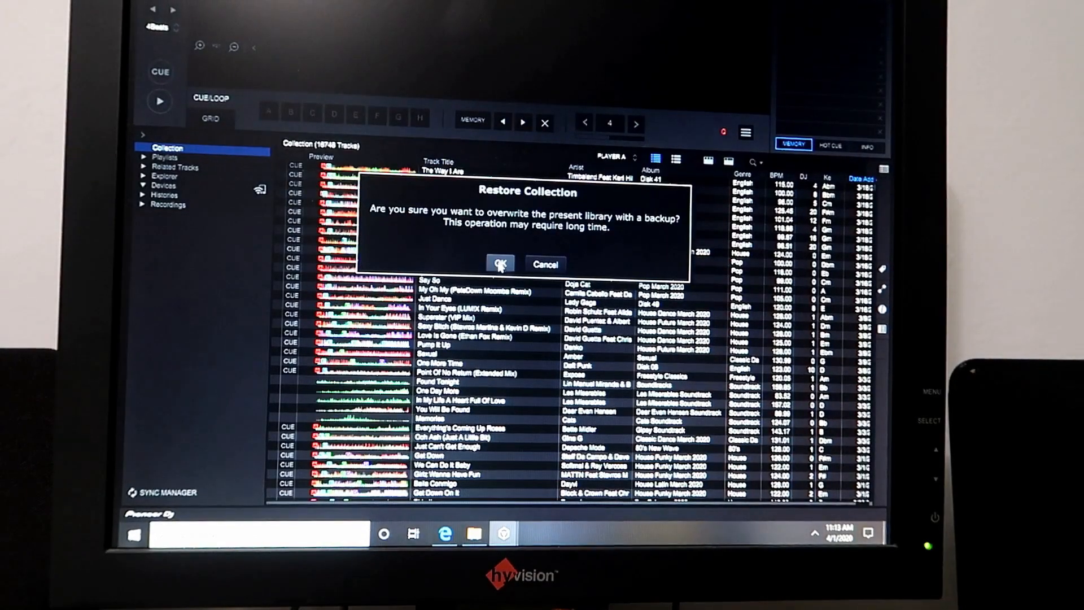
pyautogui.click(499, 265)
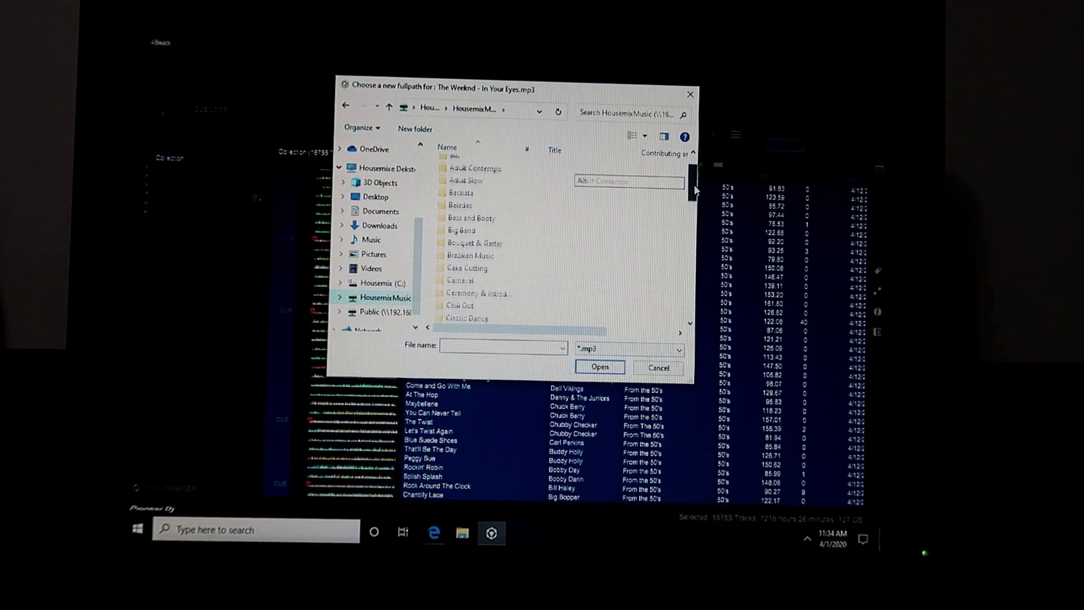
# Step: Relink the missing track to 'The Weeknd - In Your Eyes' in the Pop folder
pyautogui.scroll(-3)
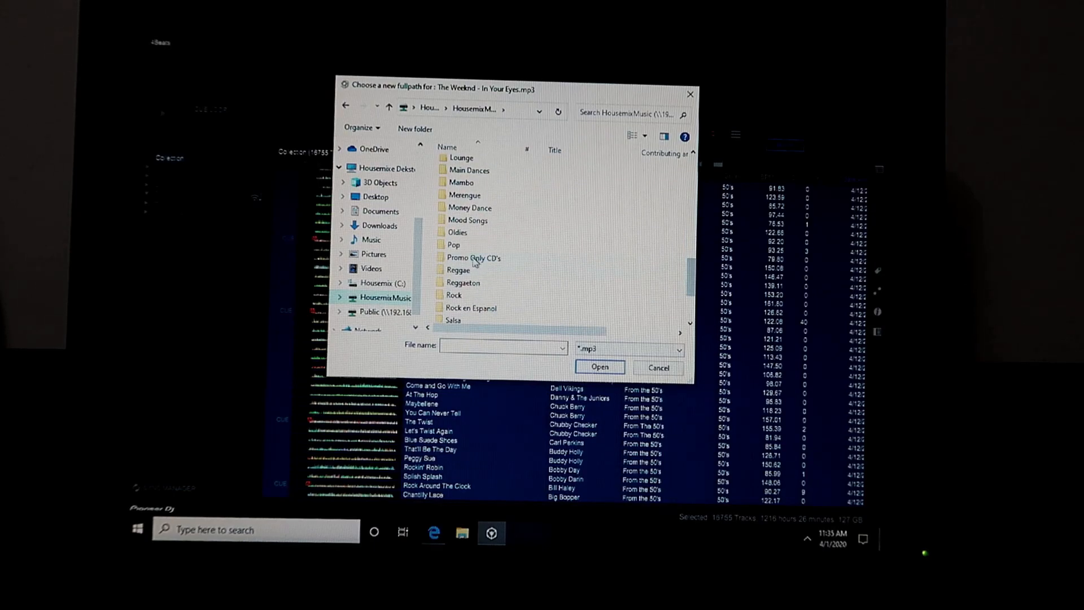
pyautogui.doubleClick(453, 245)
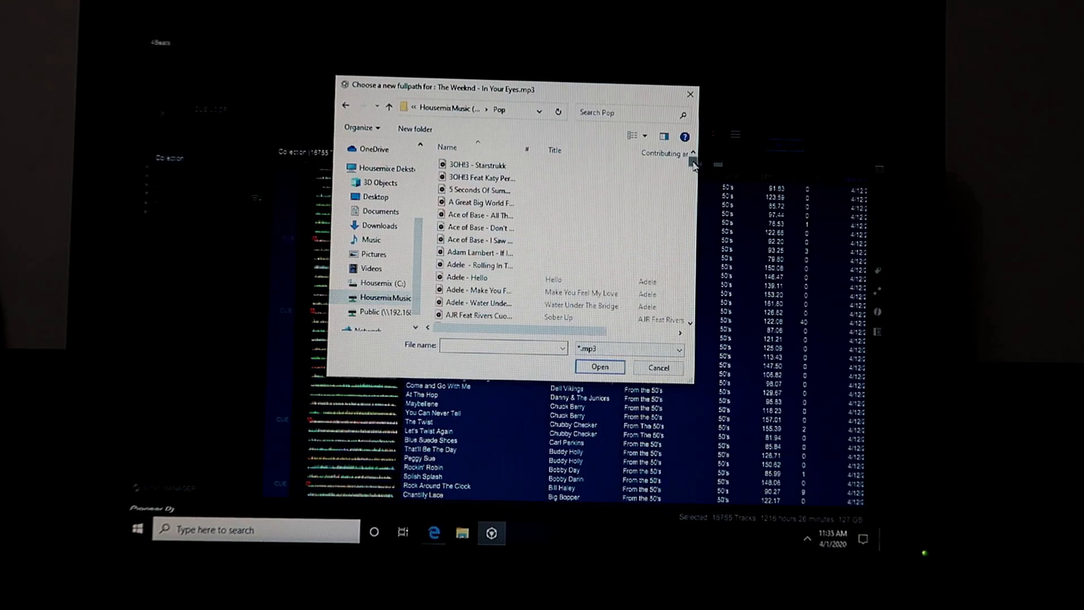
pyautogui.scroll(-3)
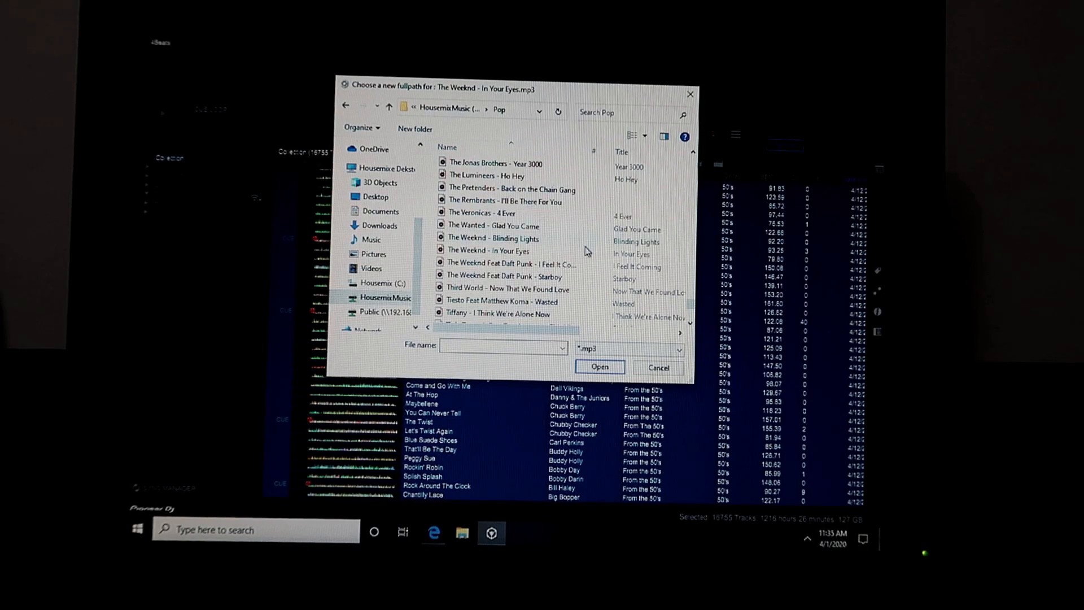
pyautogui.click(491, 250)
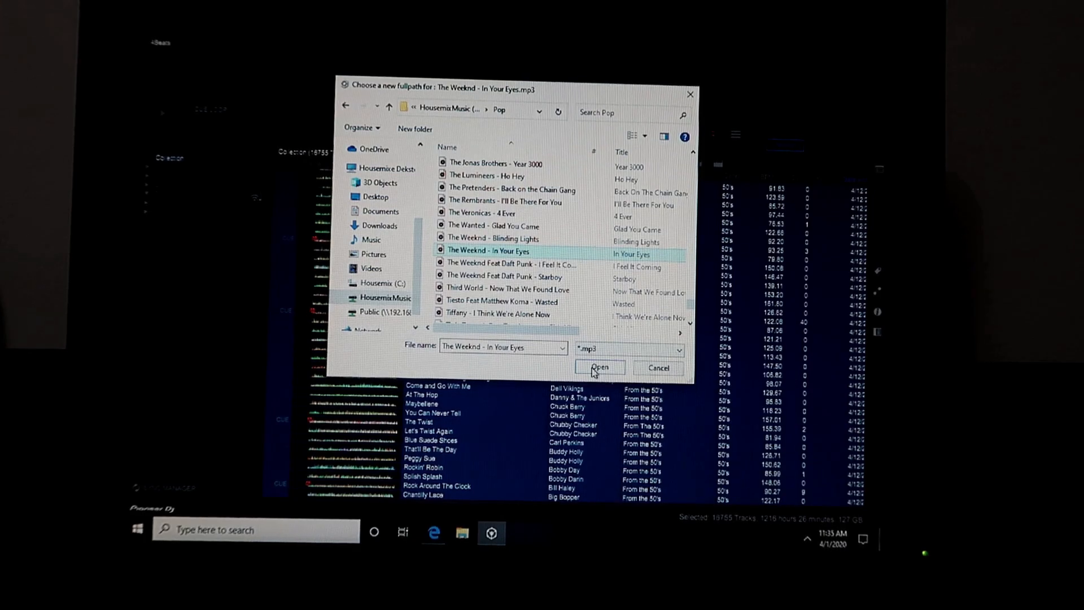
pyautogui.click(598, 367)
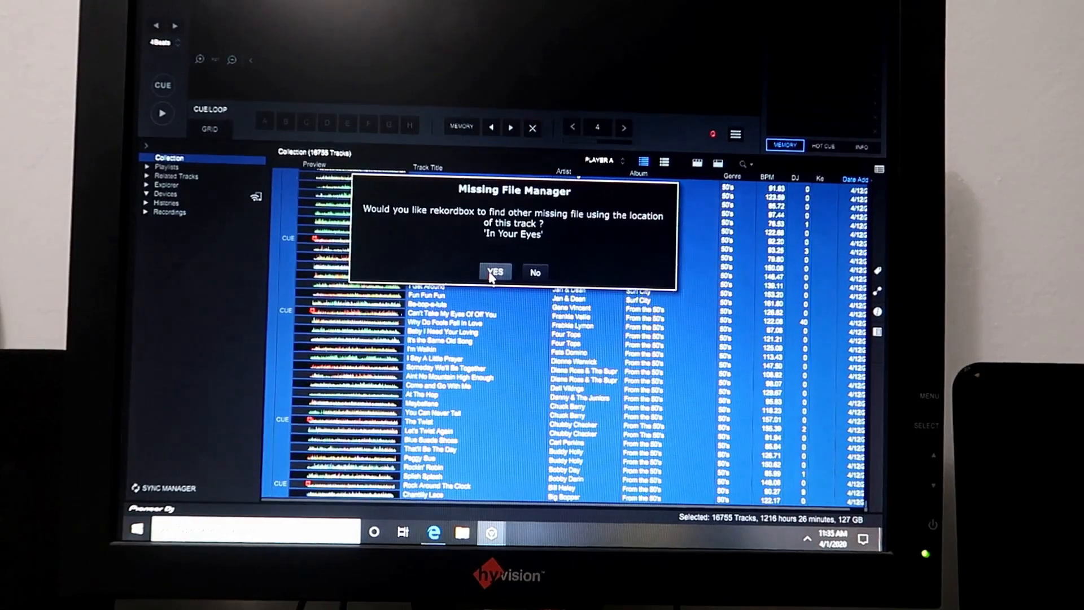
# Step: Search that location for other missing files and accept the 16,754 found
pyautogui.click(495, 272)
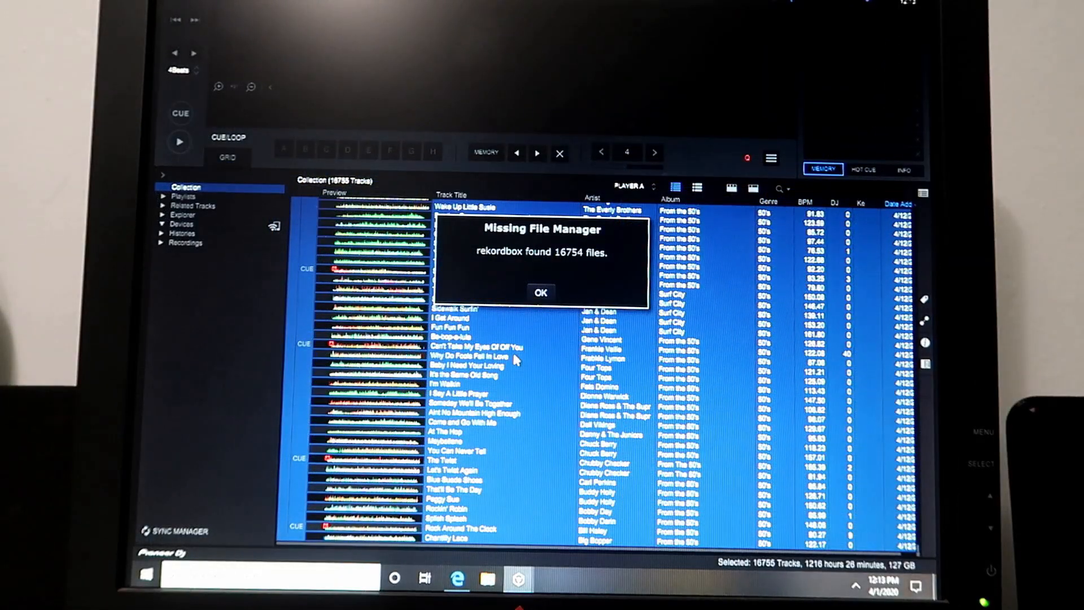
pyautogui.moveTo(557, 509)
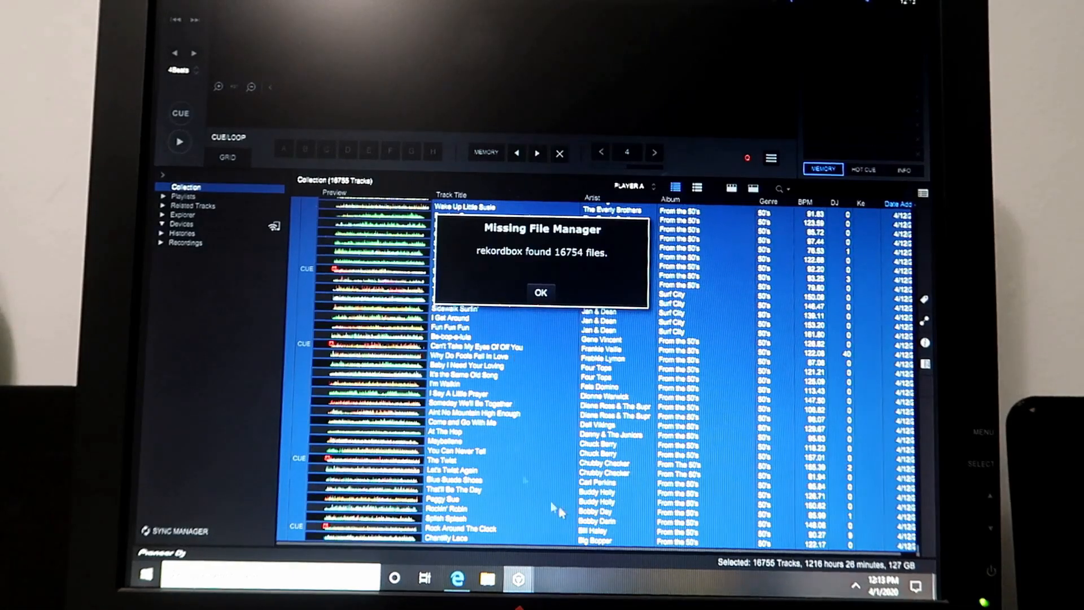
pyautogui.click(541, 292)
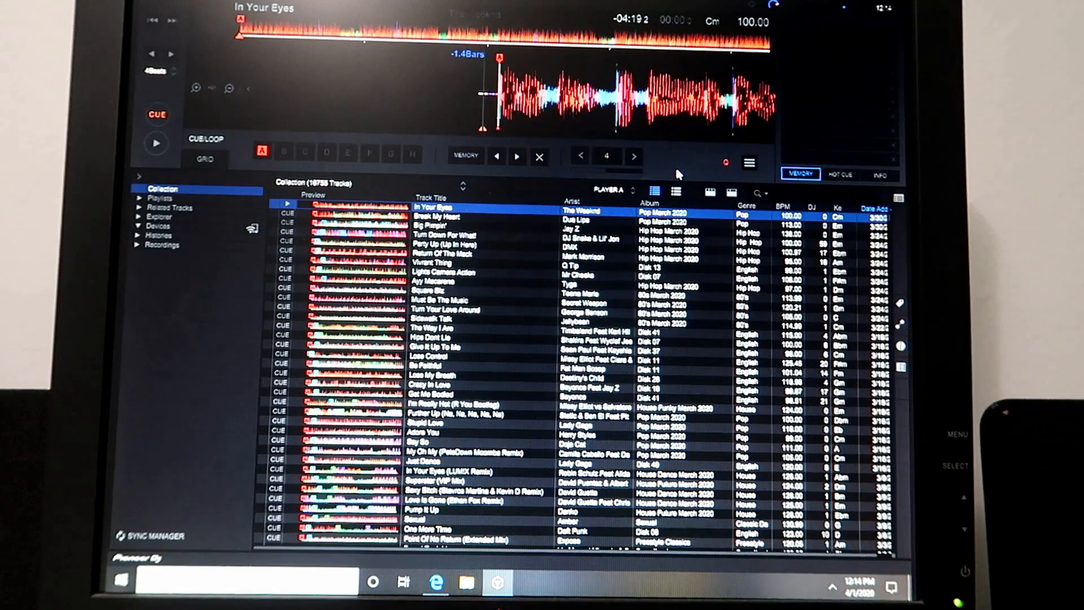
pyautogui.moveTo(733, 194)
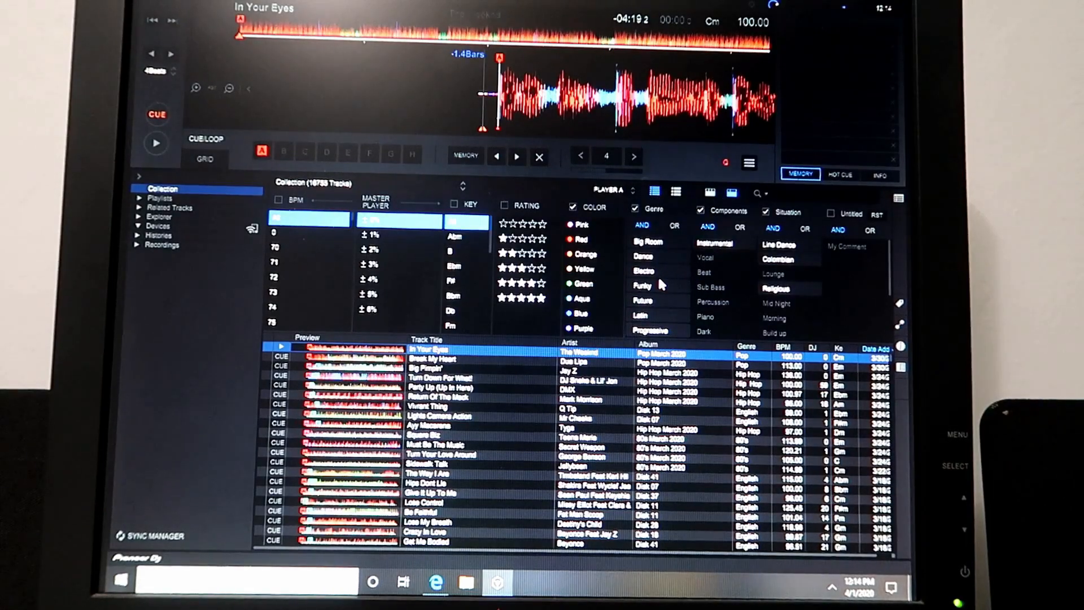
# Step: Load 'In Your Eyes' onto Player A in the restored collection
pyautogui.click(642, 285)
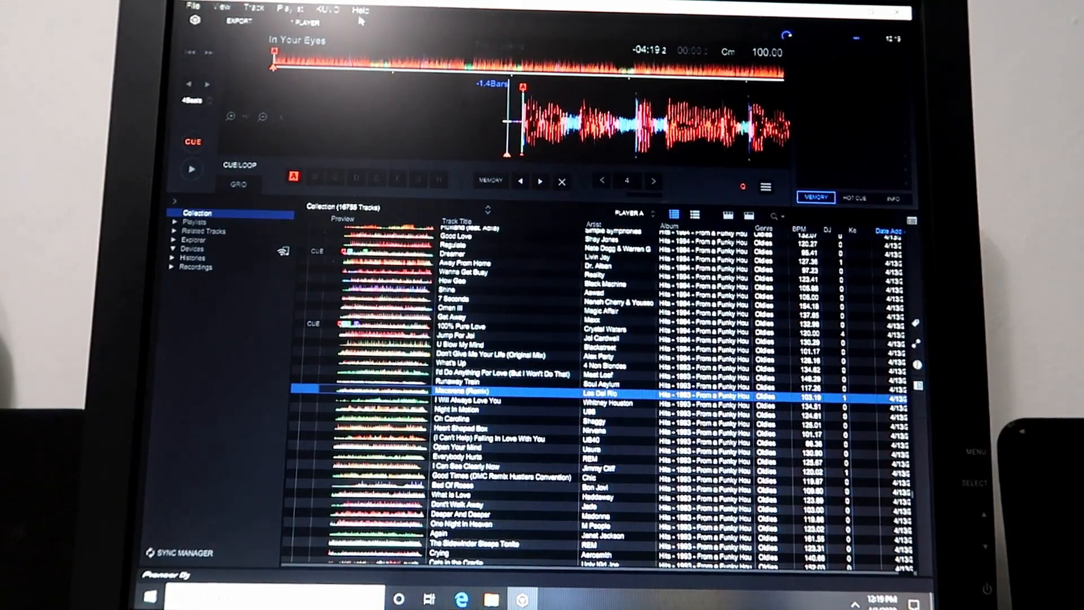
# Step: Check for rekordbox updates and start installing the newer version
pyautogui.click(359, 10)
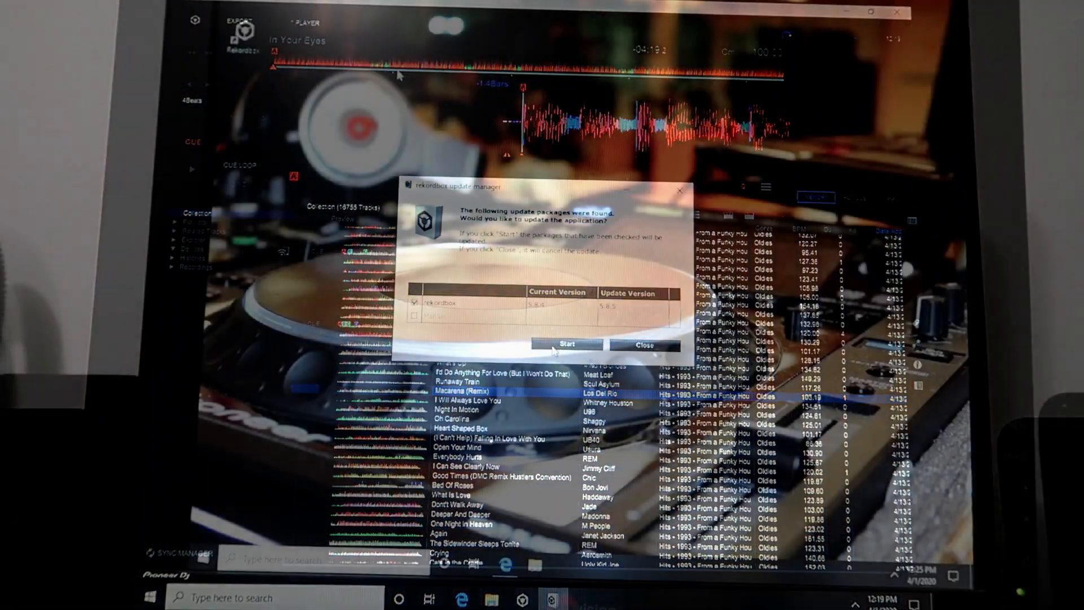
pyautogui.click(647, 345)
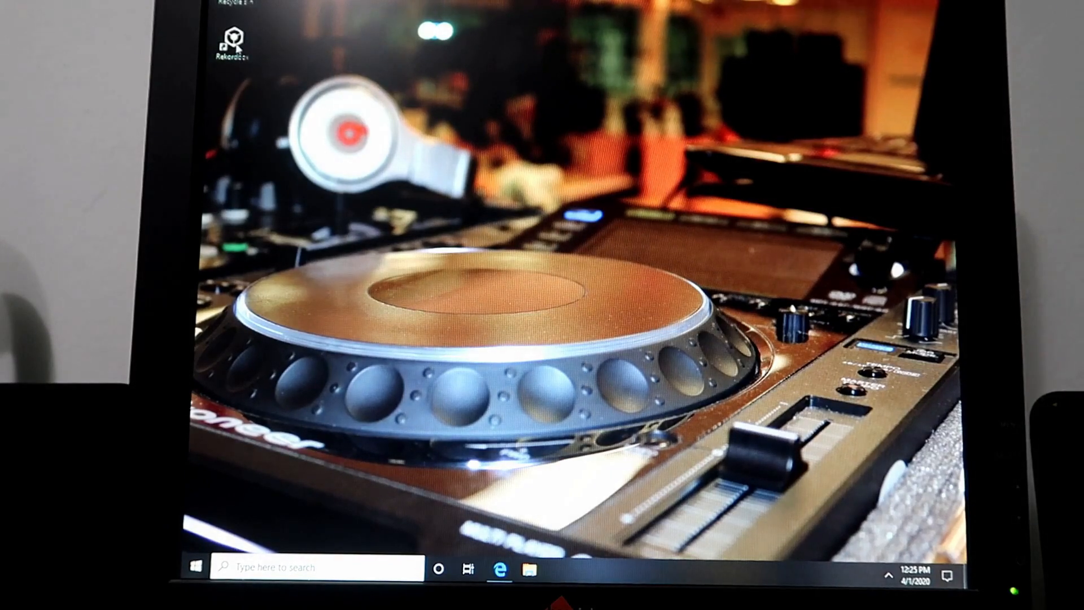
# Step: Set the rekordbox 5.8.5 desktop shortcut to run as administrator
pyautogui.rightClick(232, 41)
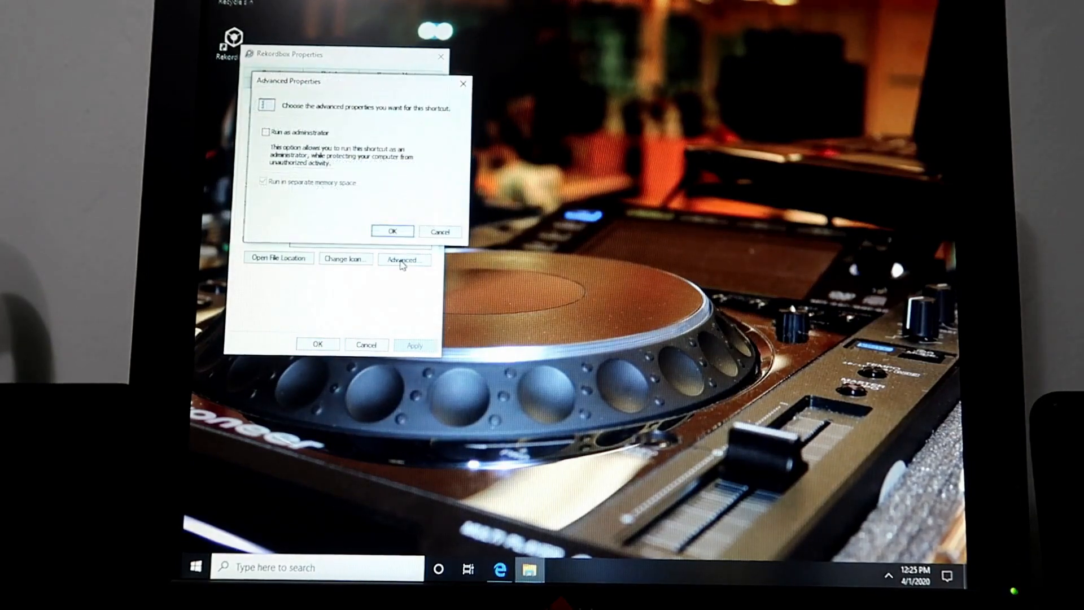
pyautogui.click(265, 132)
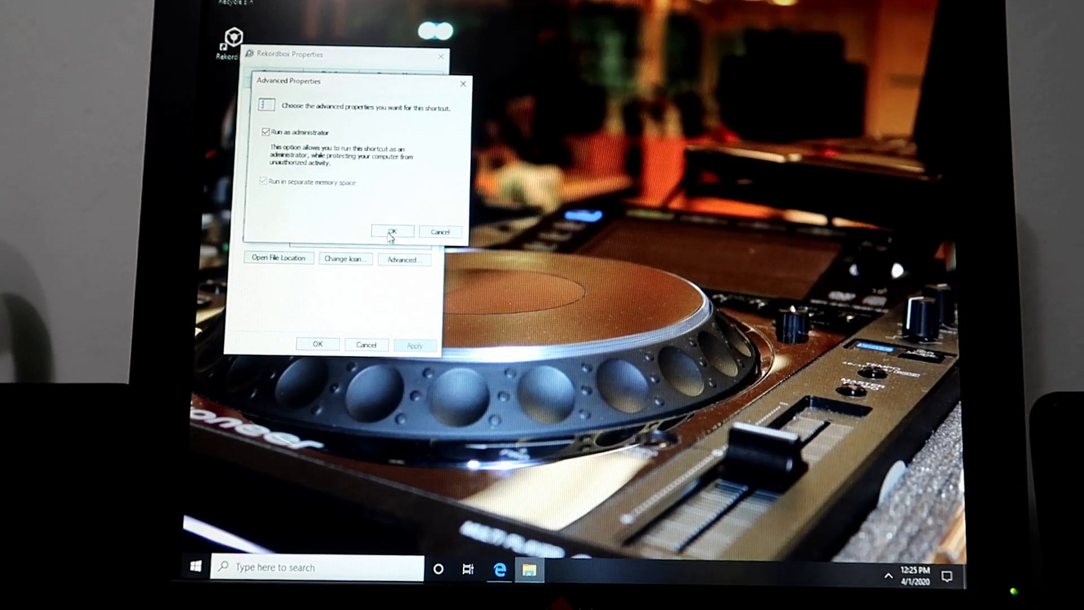
pyautogui.click(392, 231)
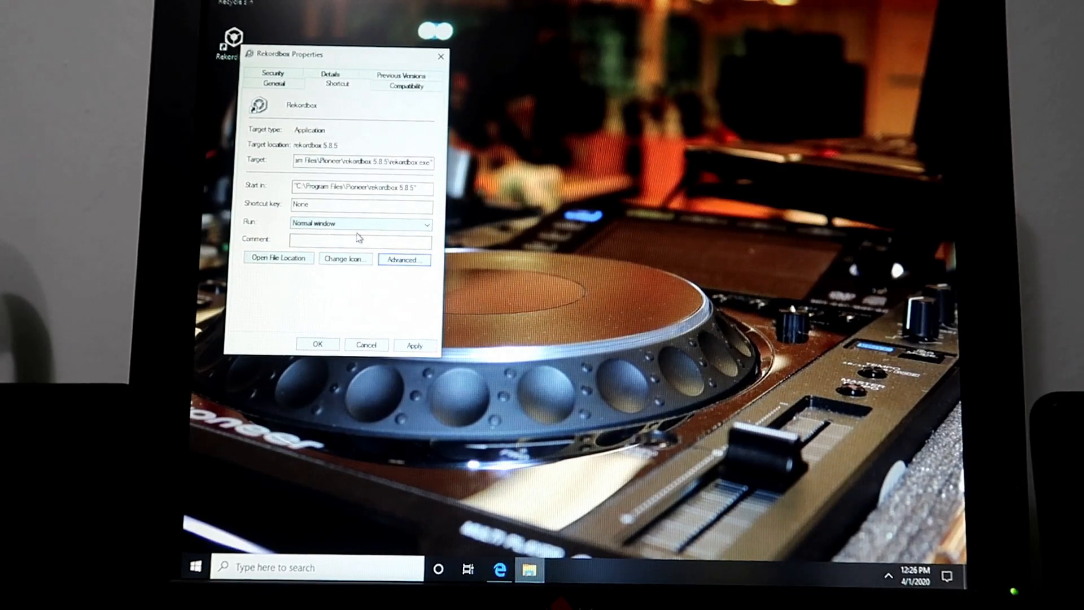
pyautogui.click(359, 224)
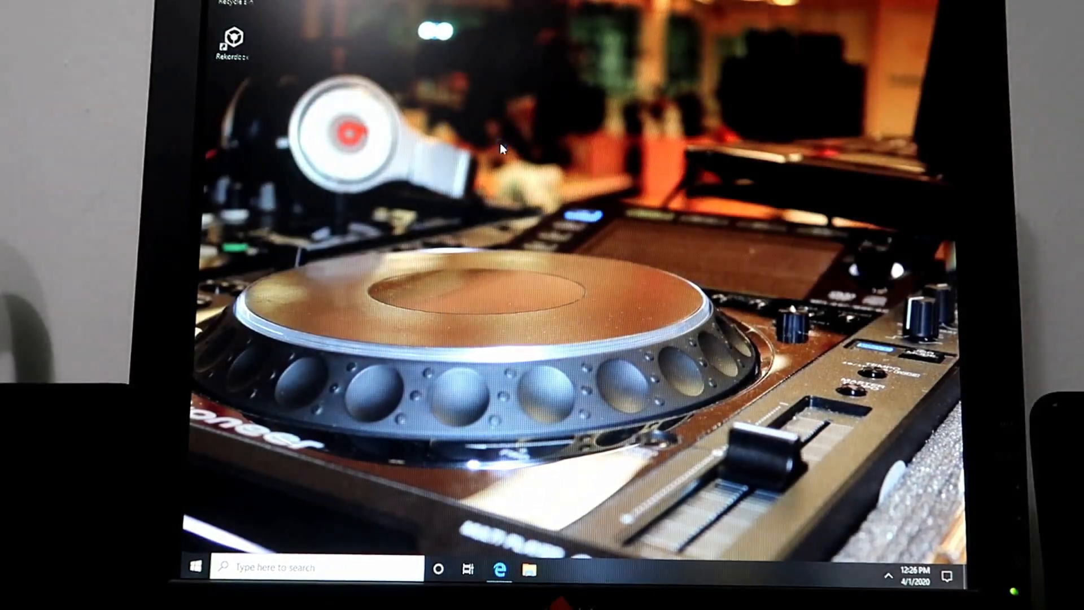
pyautogui.rightClick(496, 149)
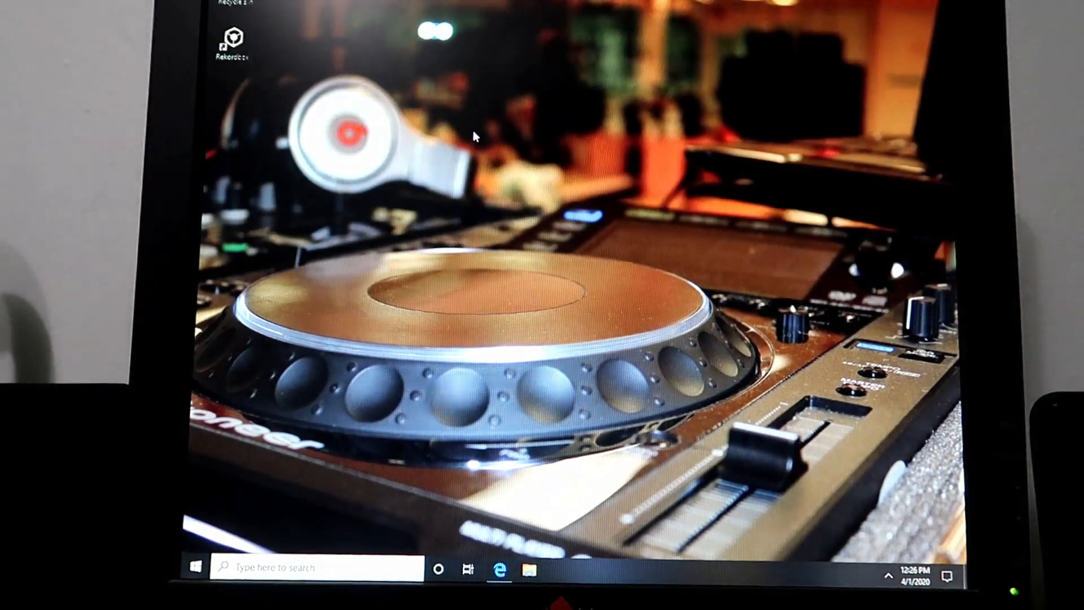
# Step: Open NVIDIA Control Panel's Manage 3D Settings Program Settings and start adding a program
pyautogui.rightClick(475, 136)
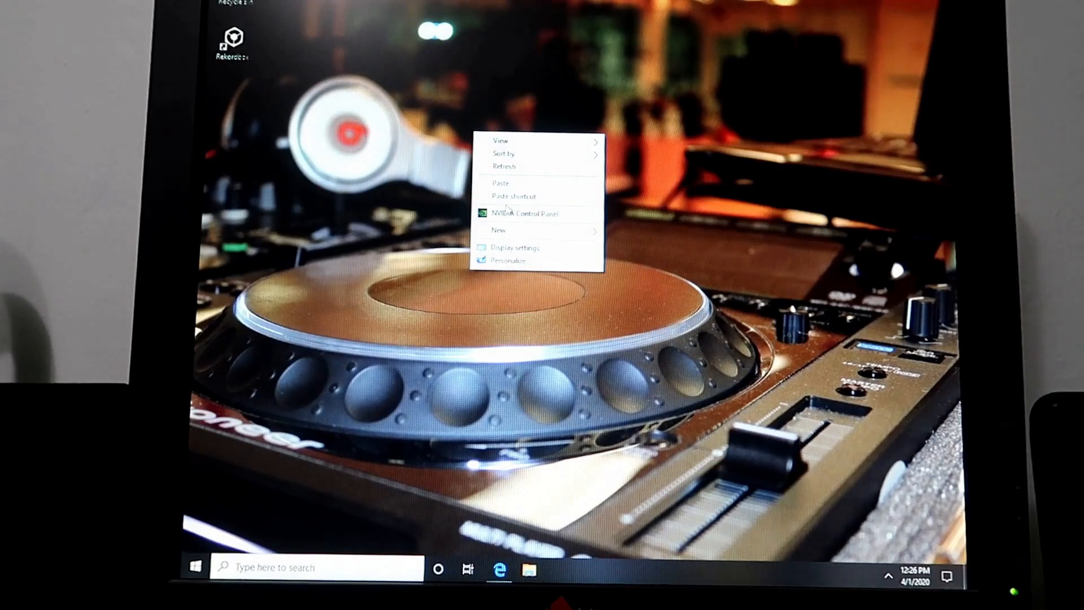
pyautogui.click(505, 219)
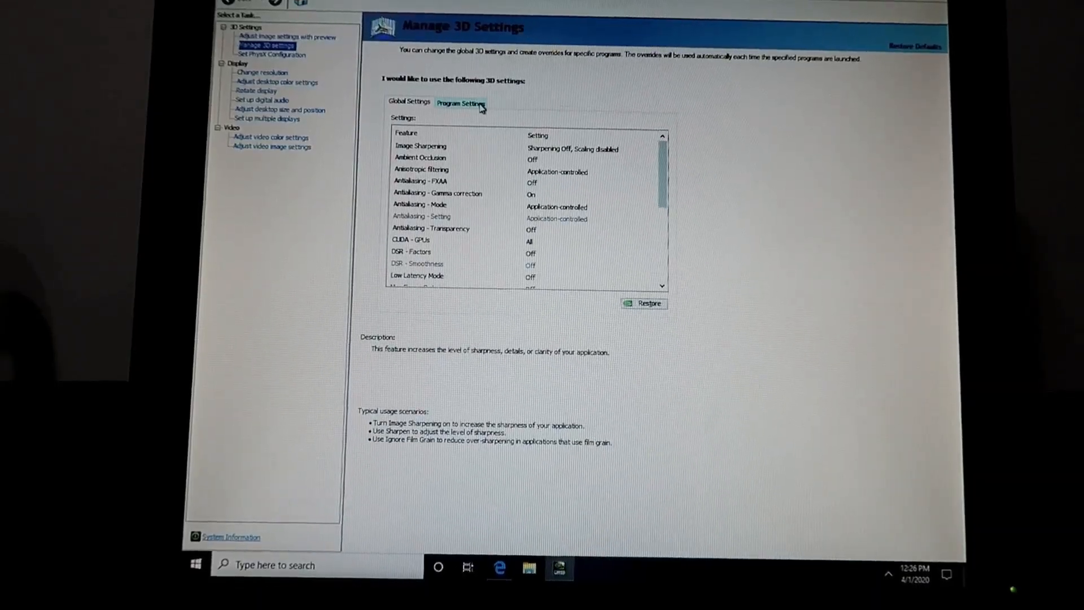
pyautogui.click(458, 97)
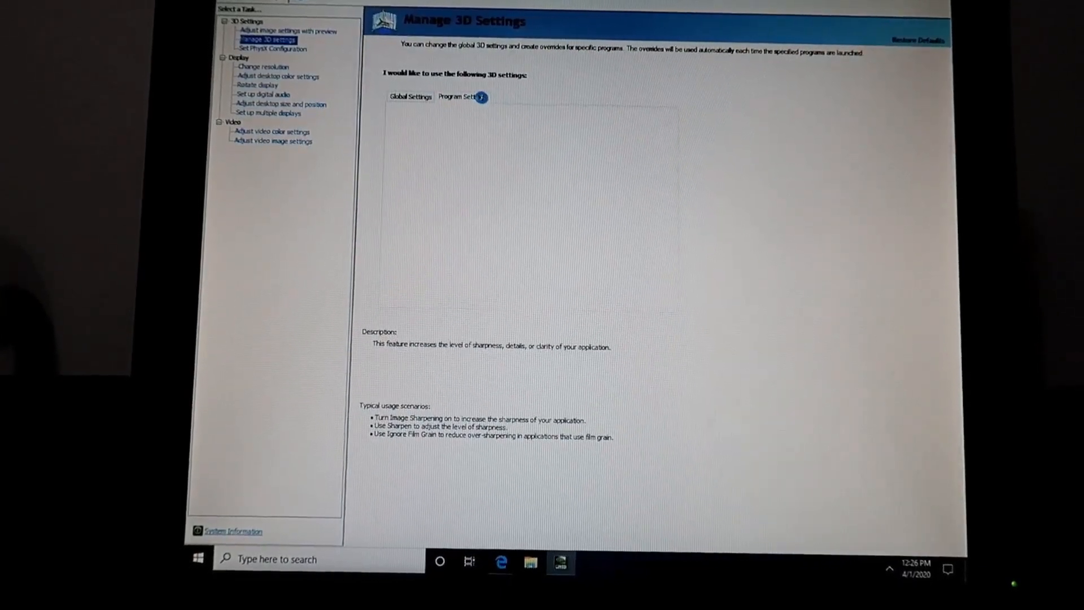
pyautogui.click(462, 96)
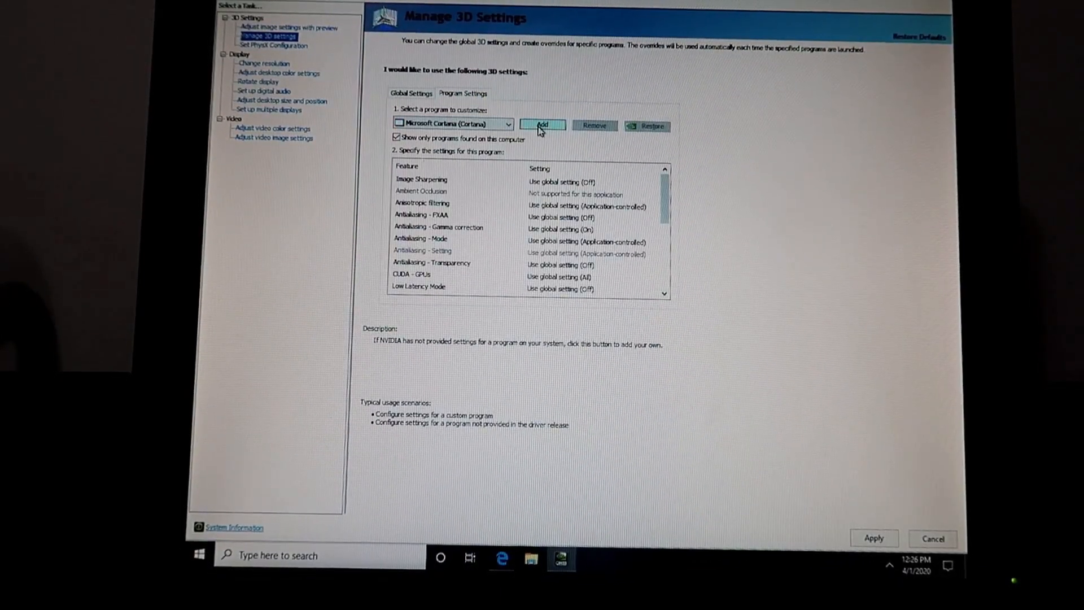
pyautogui.click(542, 125)
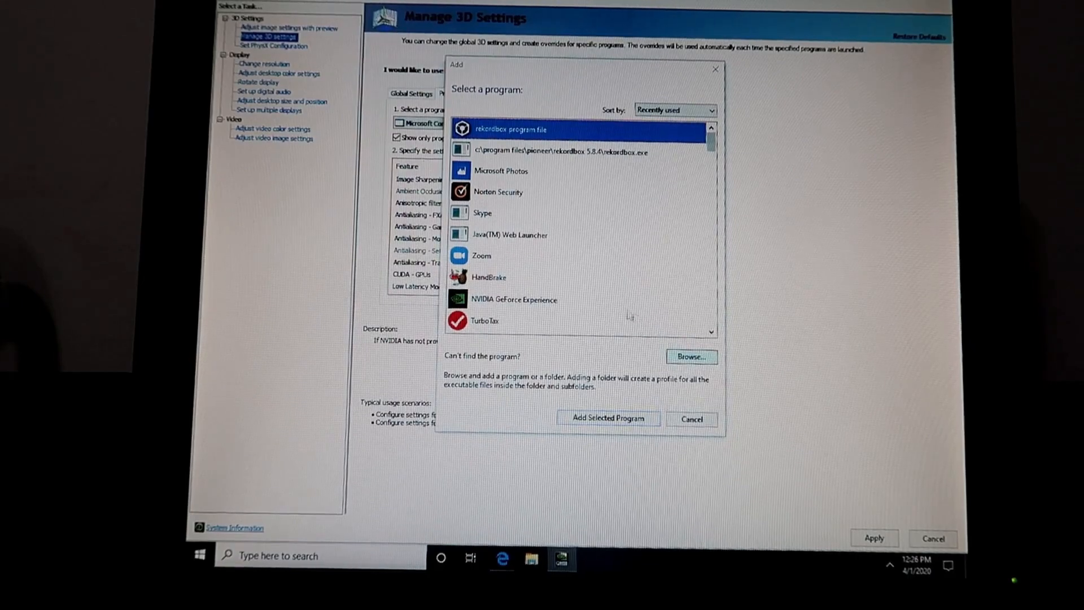
# Step: Browse to Program Files\Pioneer\rekordbox 5.8.5 to find rekordbox.exe
pyautogui.click(690, 357)
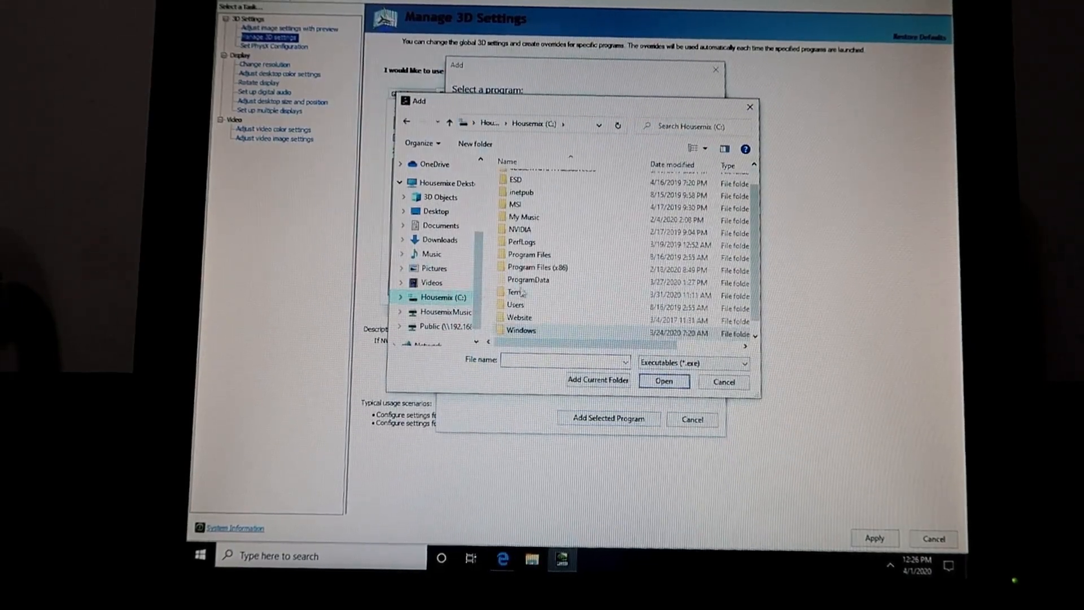
pyautogui.doubleClick(529, 255)
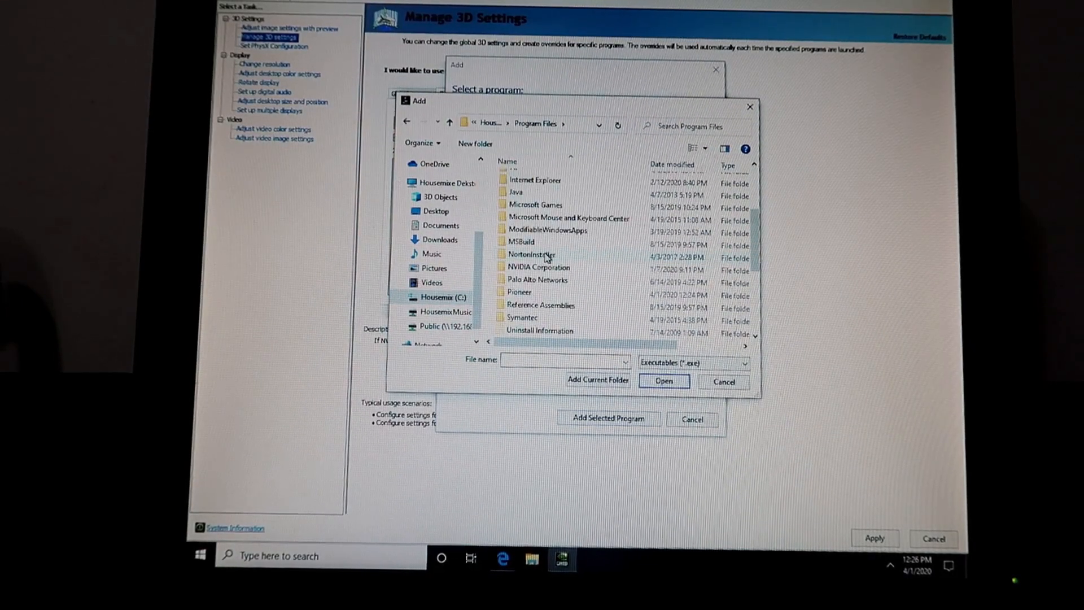
pyautogui.doubleClick(519, 292)
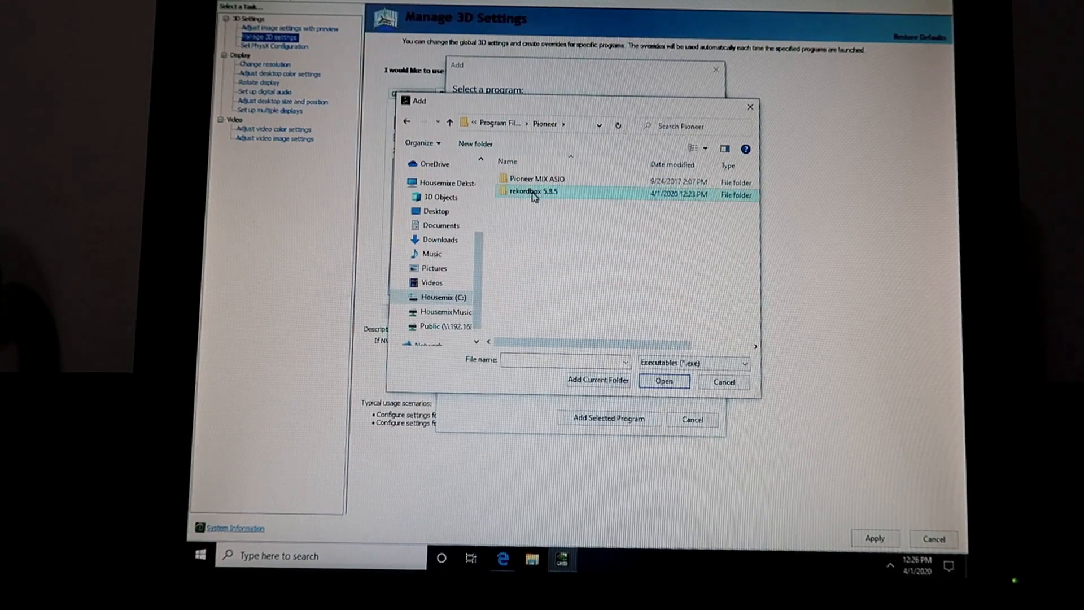
pyautogui.doubleClick(530, 194)
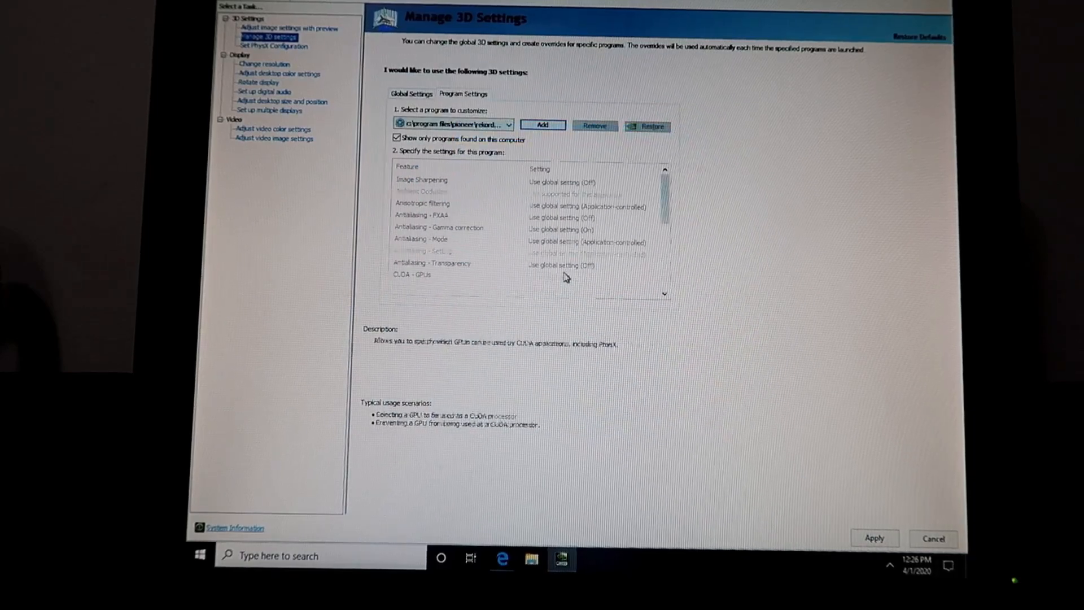
pyautogui.scroll(-3)
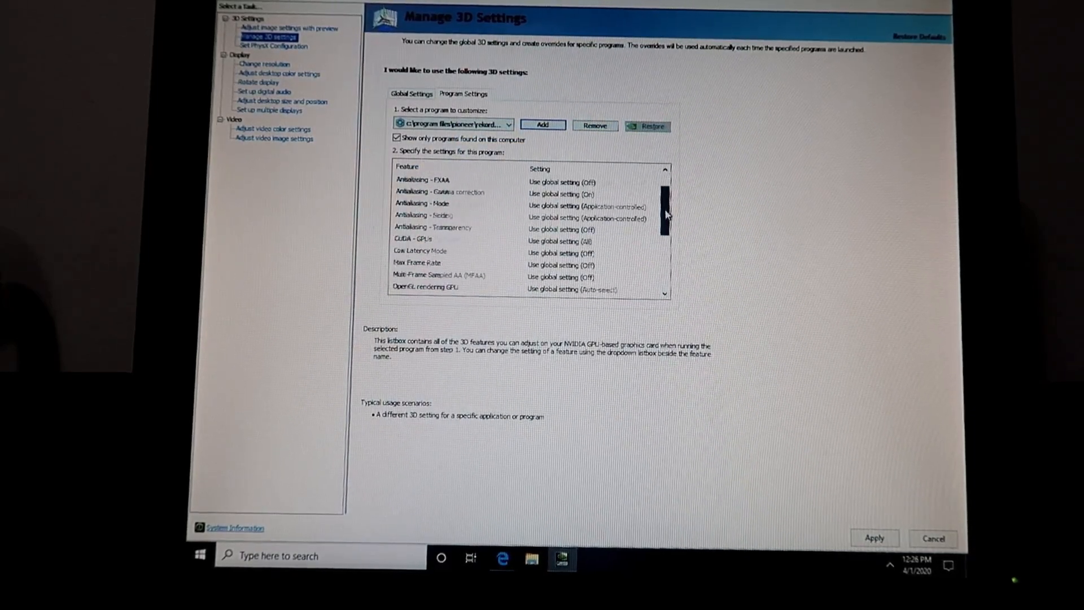
pyautogui.scroll(-3)
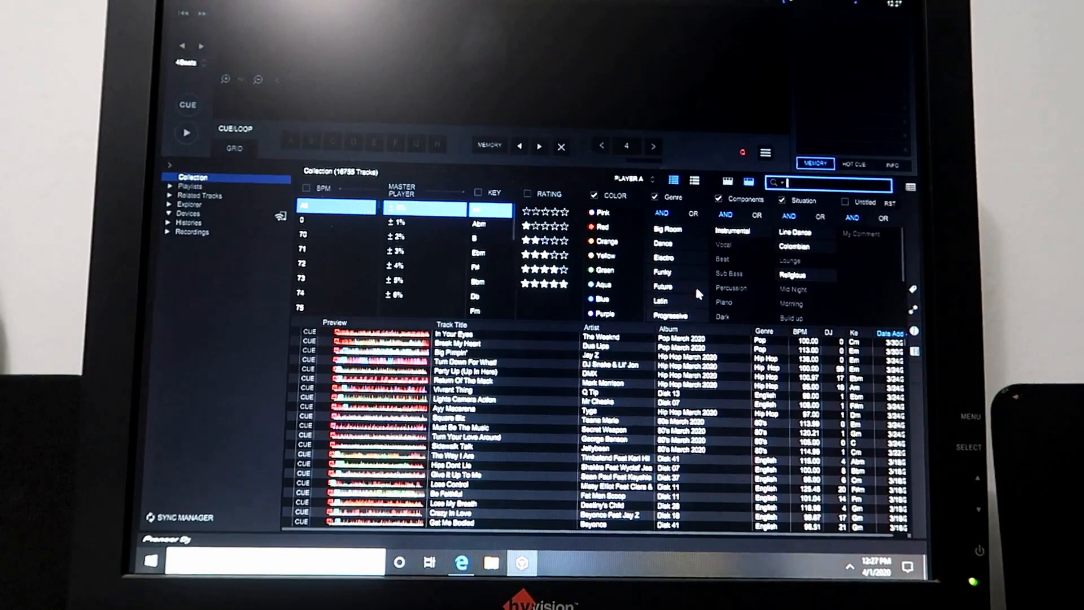
# Step: Filter the collection by the Instrumental tag under Components, leaving 132 tracks
pyautogui.click(804, 246)
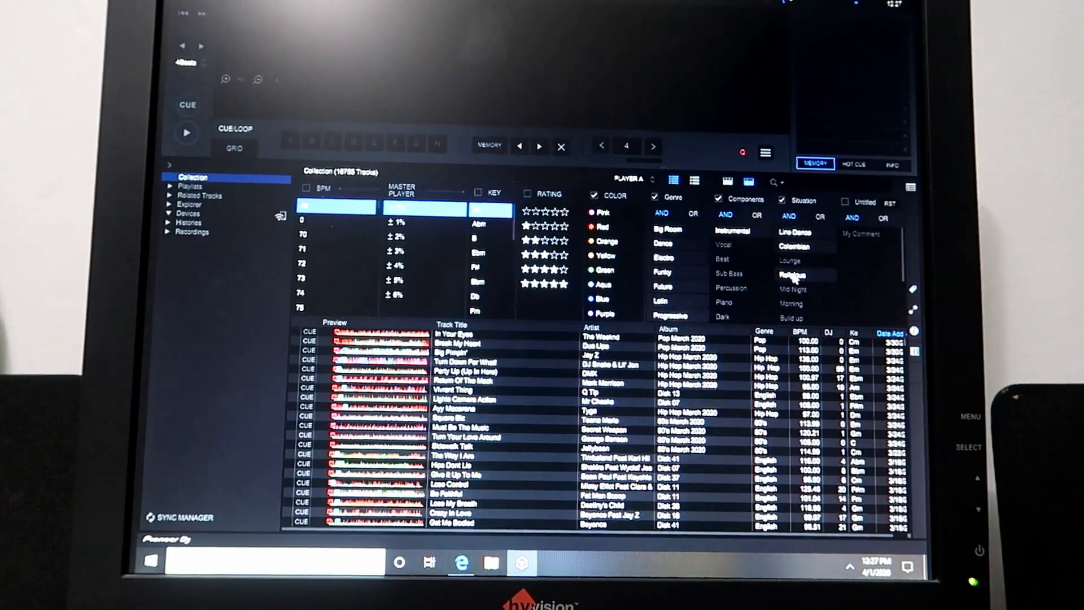
pyautogui.click(805, 274)
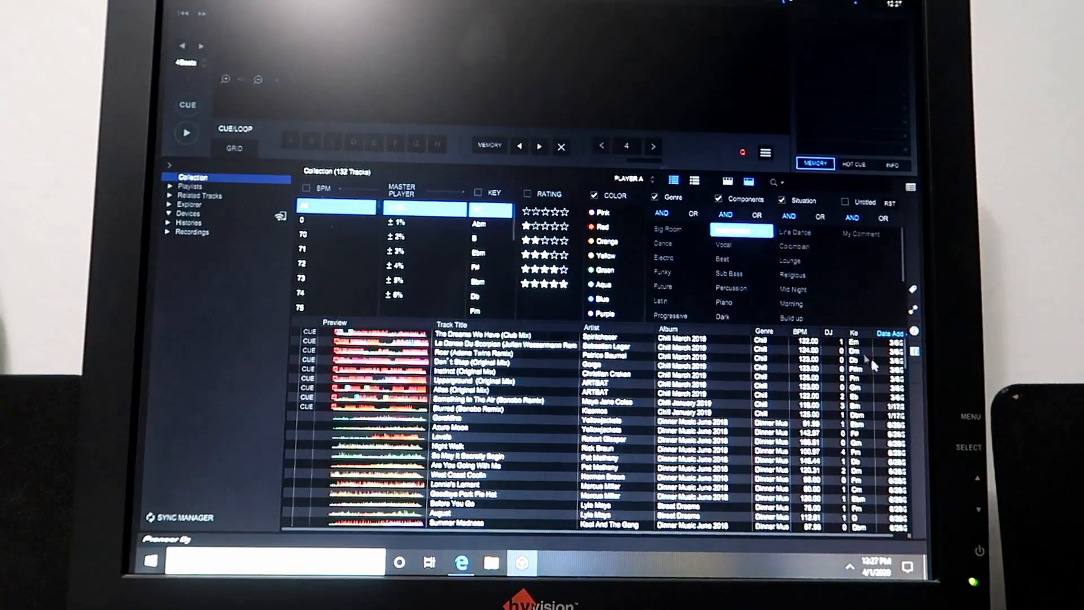
pyautogui.scroll(-3)
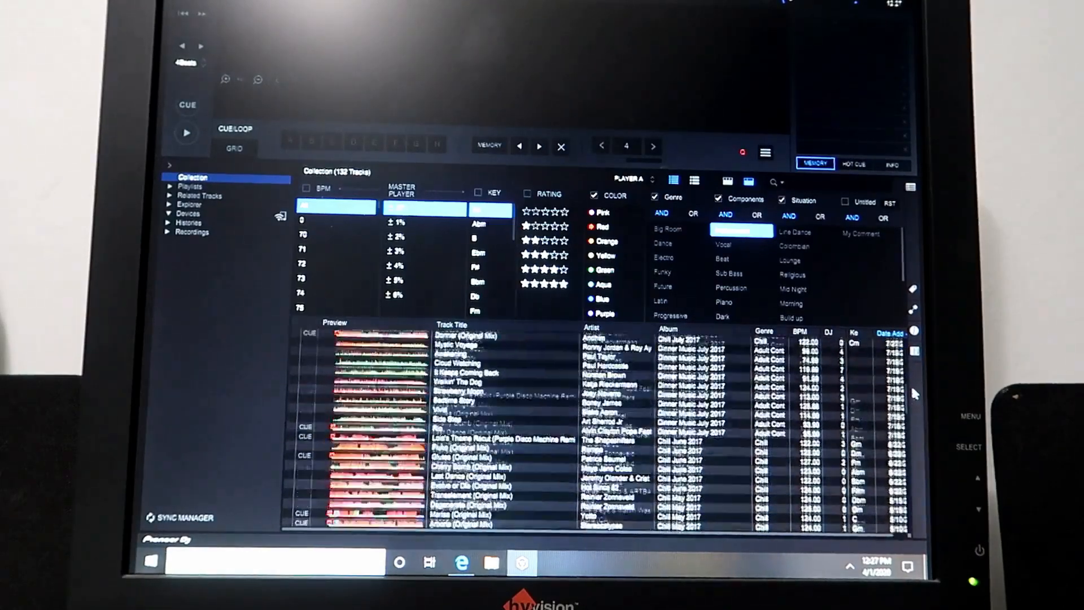
pyautogui.click(733, 232)
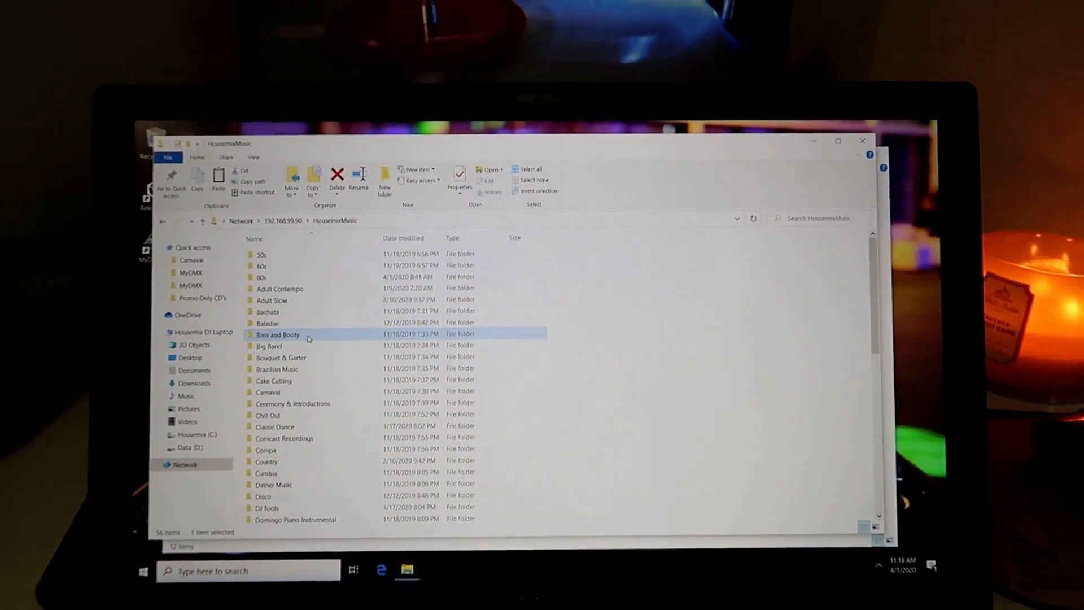
# Step: Select the HousemixMusic genre folders, then locate rekordbox_bak_20200401 in Public > Shared Music
pyautogui.click(529, 143)
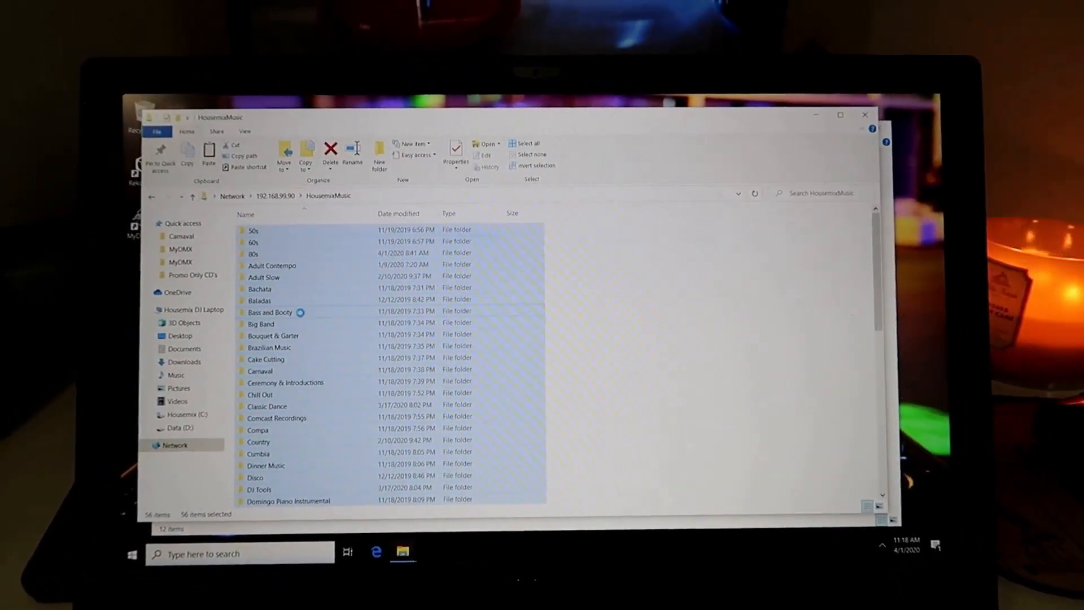
pyautogui.rightClick(270, 311)
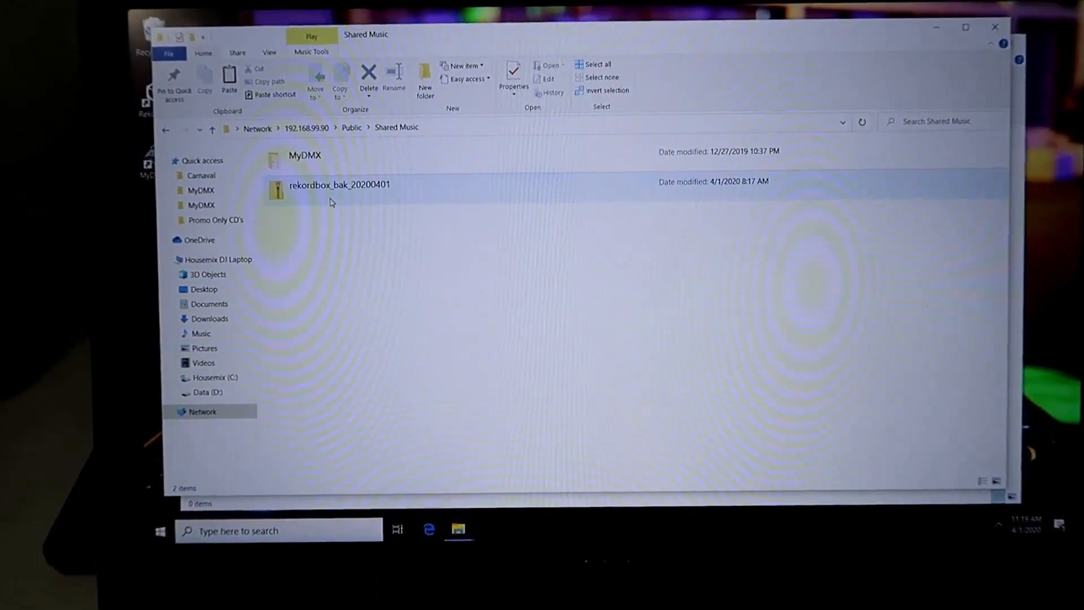
pyautogui.rightClick(415, 277)
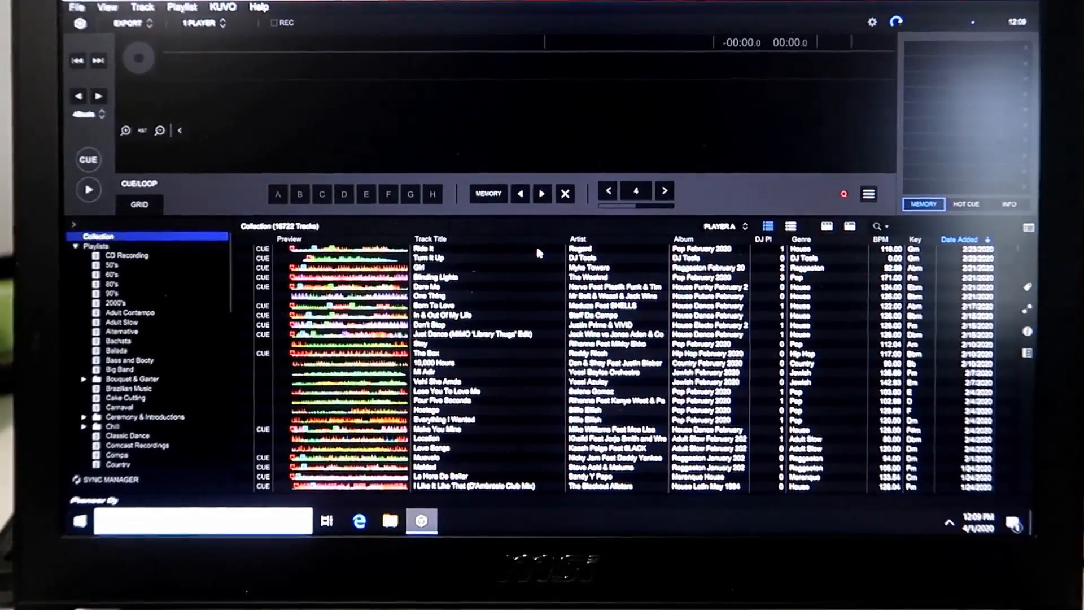
# Step: Restore the library from the rekordbox_bak_20200401 backup in Documents\rekordbox
pyautogui.click(79, 7)
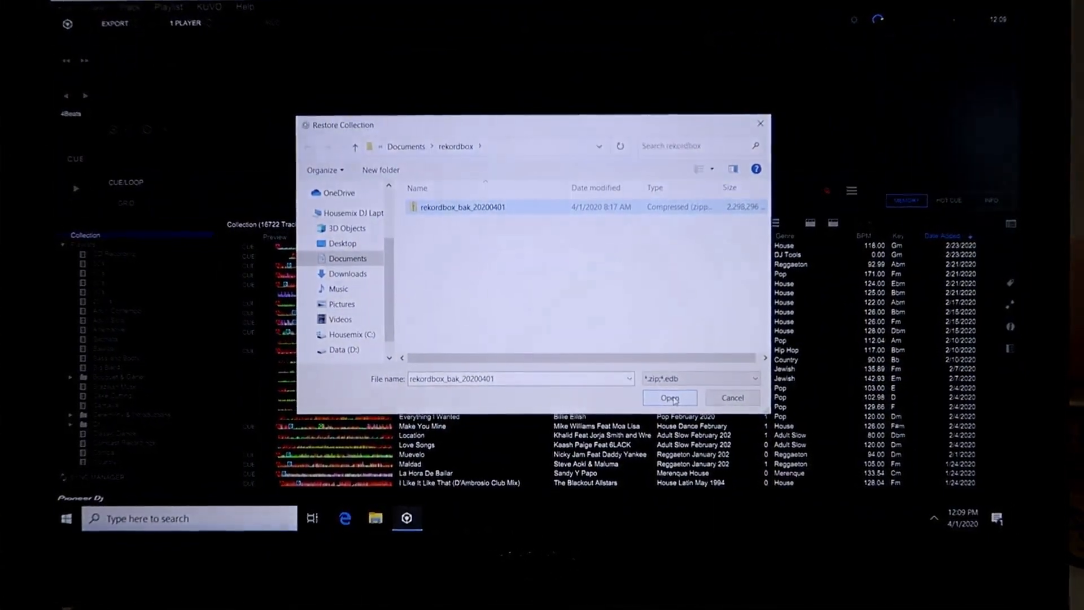
pyautogui.click(668, 397)
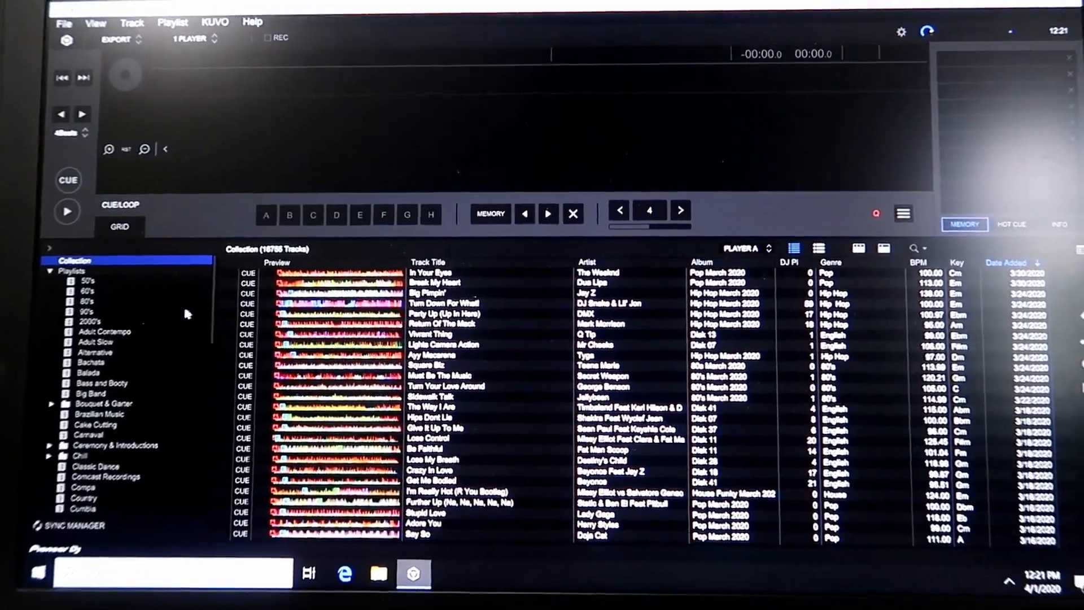
# Step: Load The Weeknd's In Your Eyes, then another restored track, onto the player
pyautogui.doubleClick(429, 272)
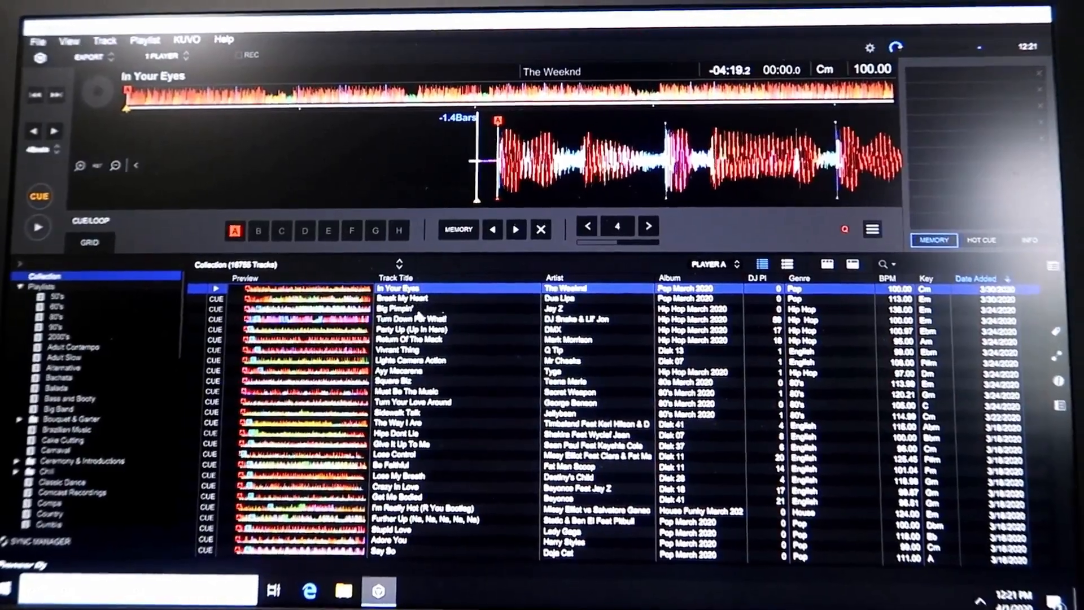
pyautogui.doubleClick(401, 313)
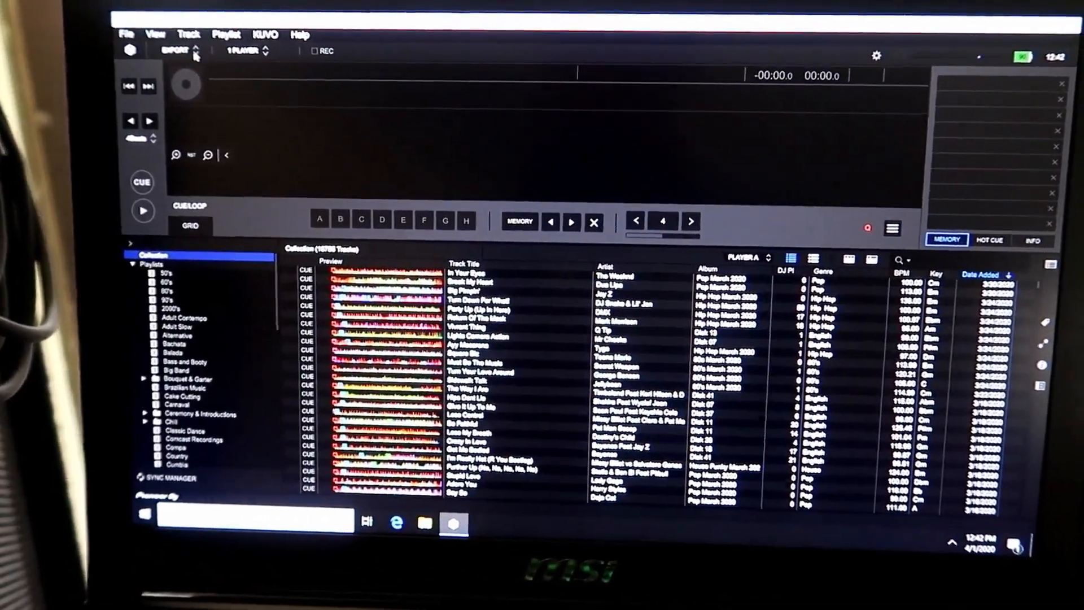
# Step: Change the top-left mode dropdown from EXPORT to PERFORMANCE
pyautogui.click(178, 50)
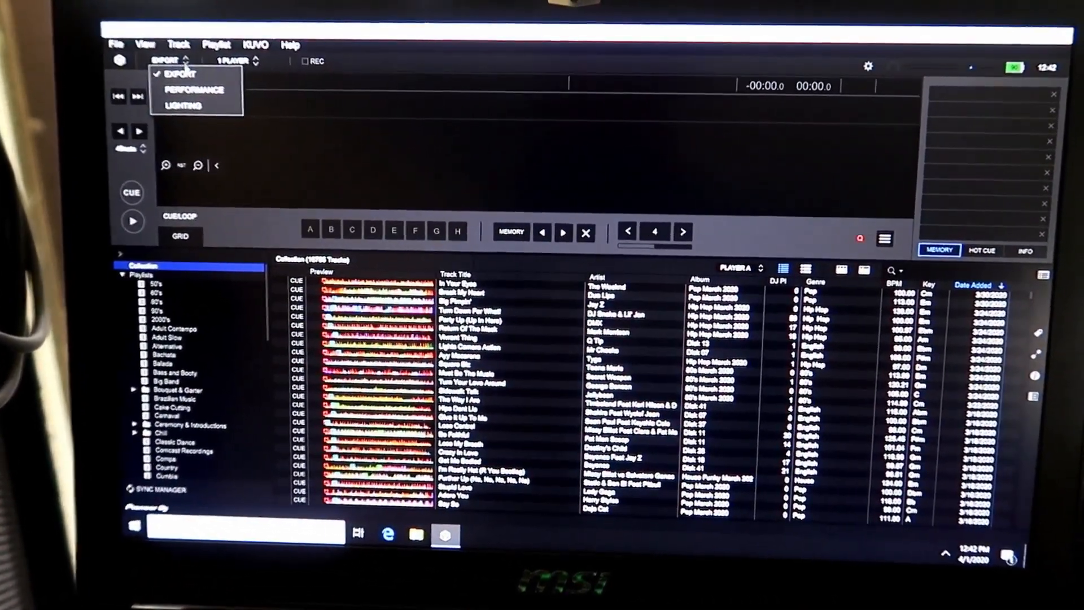
pyautogui.click(194, 89)
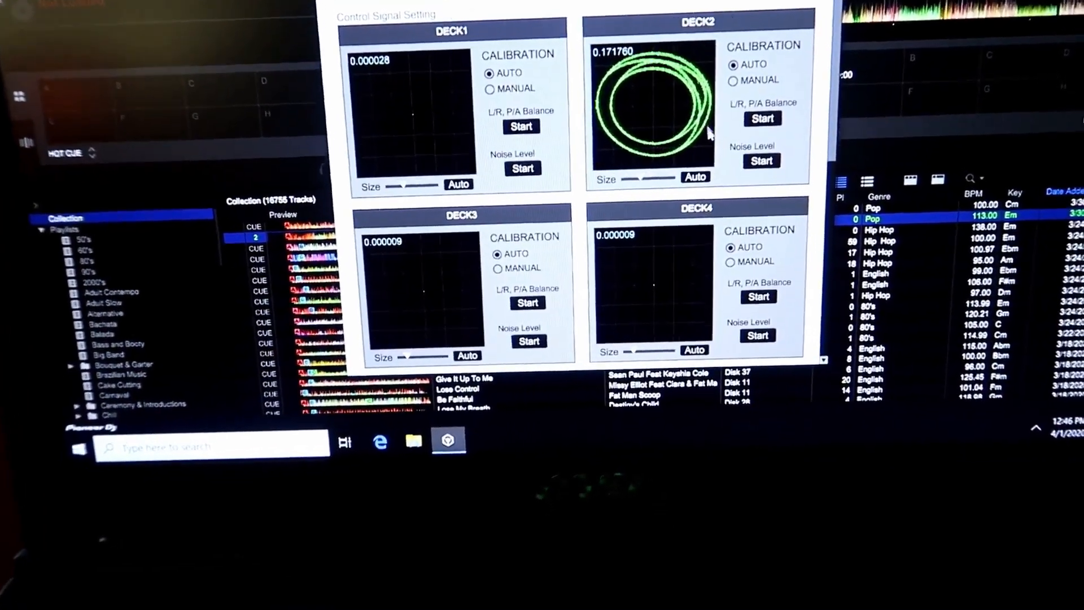
# Step: Start AUTO calibration for DECK2 in the DVS Control Signal Setting preferences
pyautogui.click(763, 118)
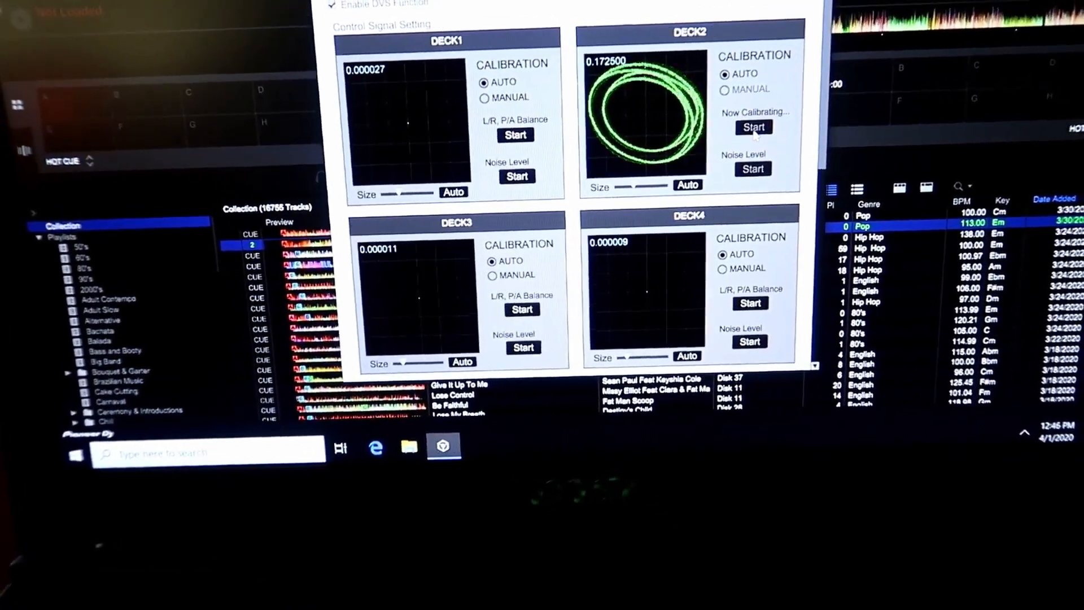